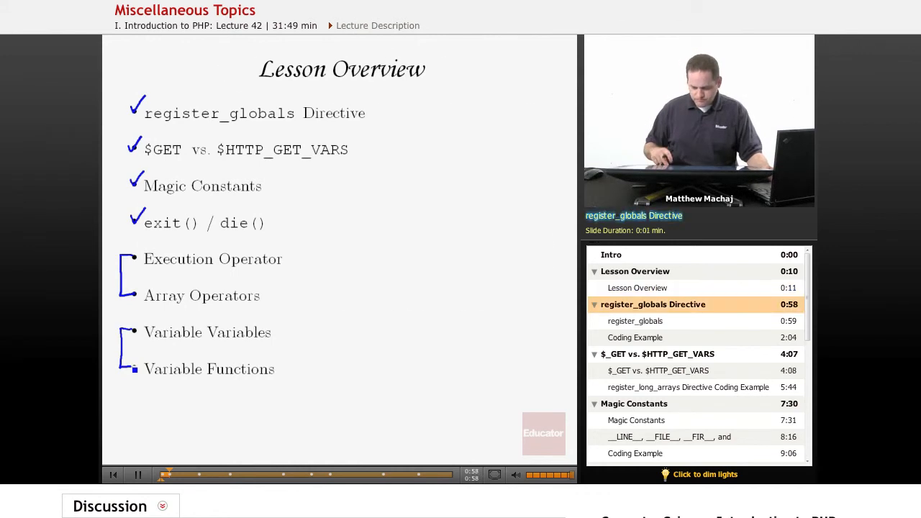
# Advance the lecture to the register_globals coding example showing the registerGlobals.php source
pyautogui.click(634, 320)
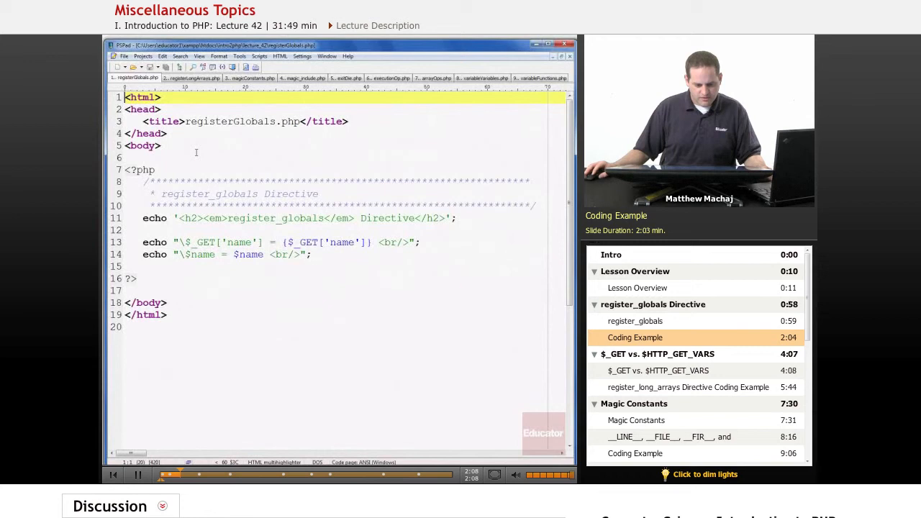
# Review registerGlobals.php in PSPad and switch to Firefox's lecture_42 directory index
pyautogui.click(215, 157)
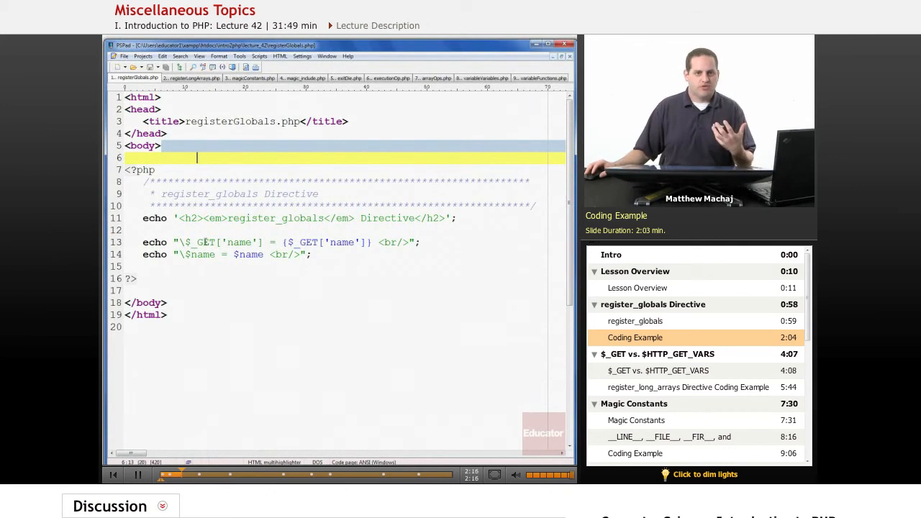
pyautogui.click(185, 242)
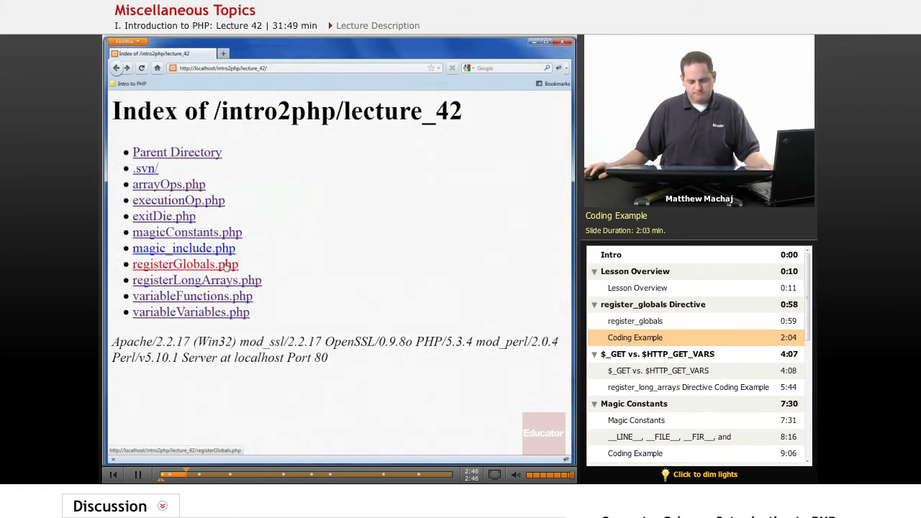
# Run registerGlobals.php in Firefox, showing undefined notices for name, and start editing the URL
pyautogui.click(184, 264)
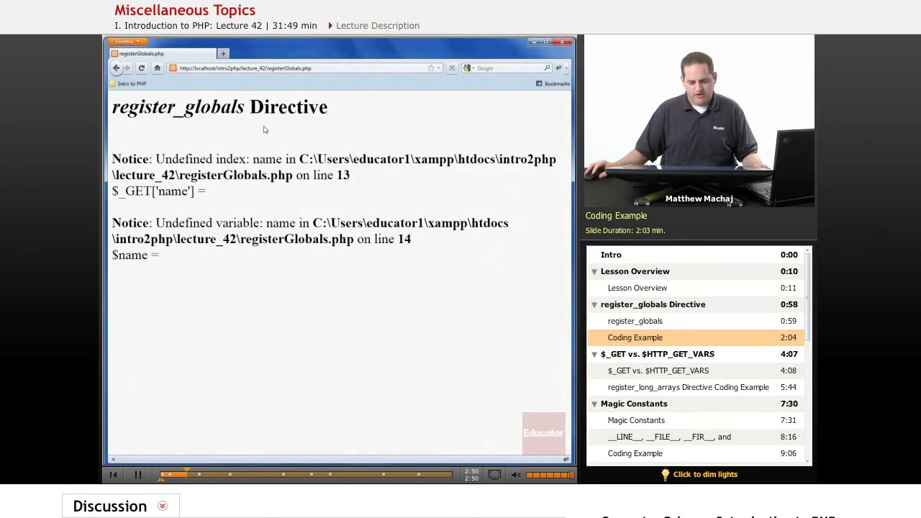
pyautogui.moveTo(229, 256)
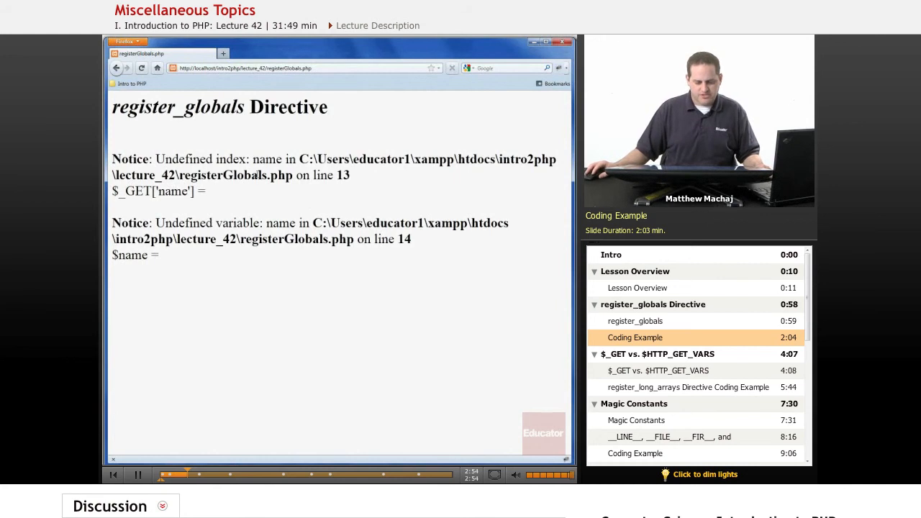
pyautogui.click(302, 67)
pyautogui.write('?name=')
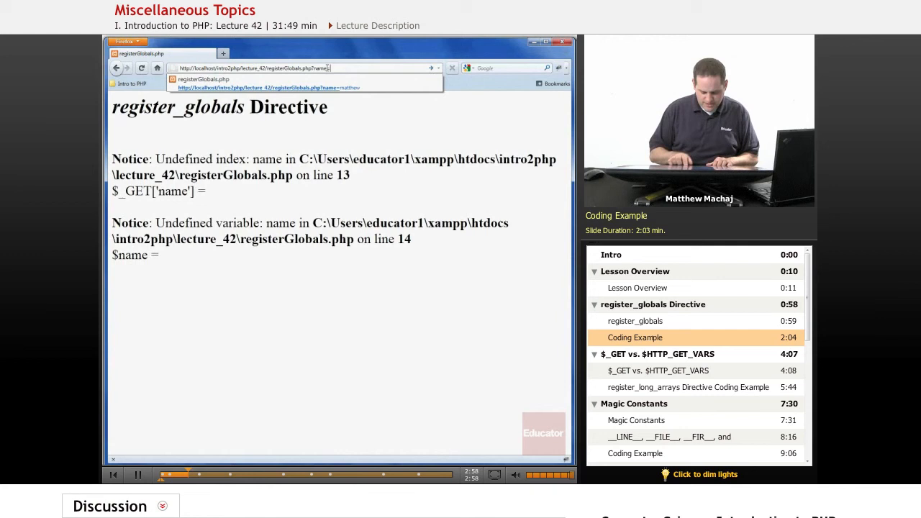
# Request the page with ?name=Matthew so $_GET['name'] prints Matthew while $name stays undefined
pyautogui.write('Matthew')
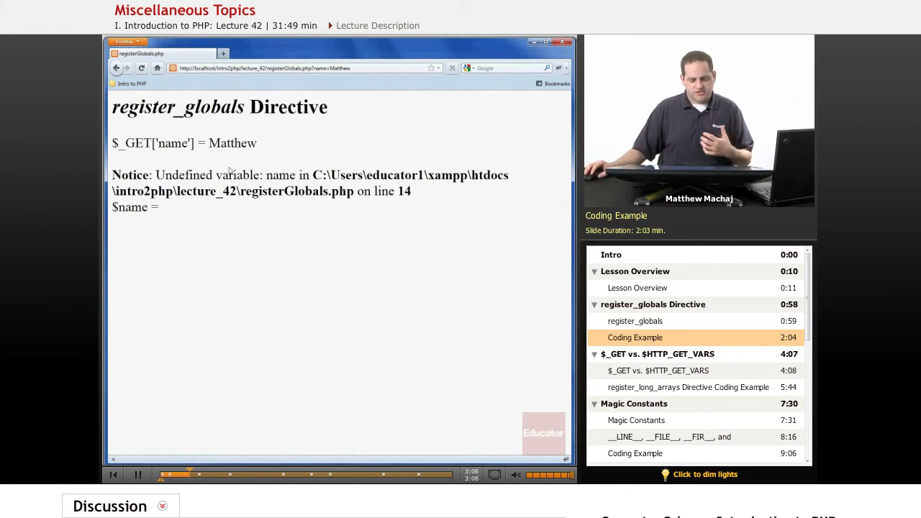
pyautogui.doubleClick(129, 207)
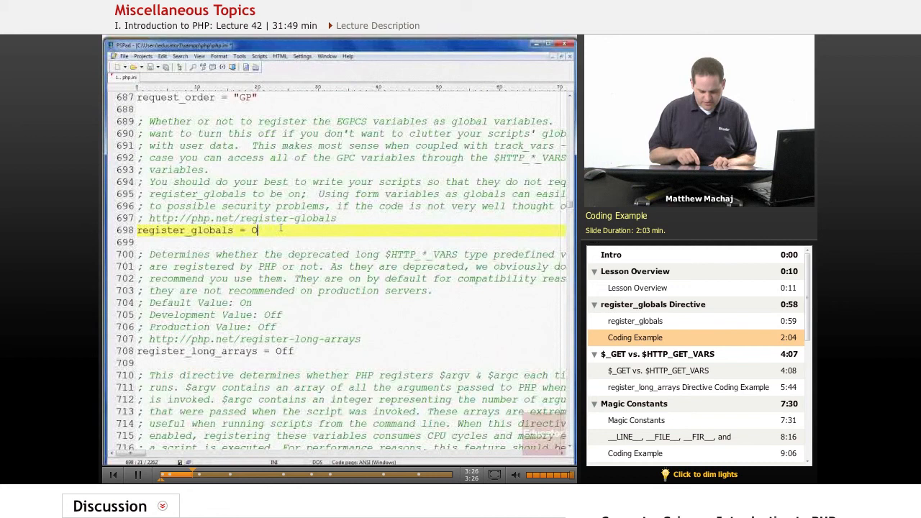
# Set register_globals = On in php.ini so $name also prints Matthew
pyautogui.write('On')
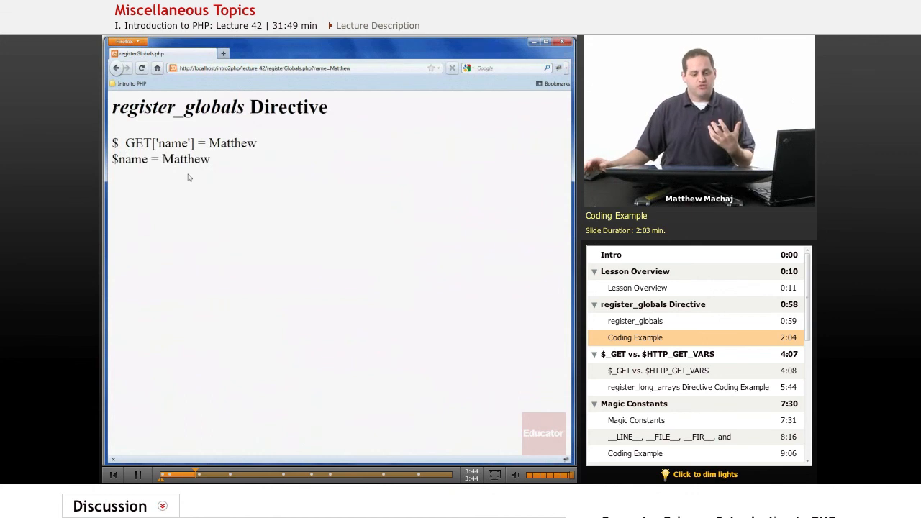
pyautogui.moveTo(198, 192)
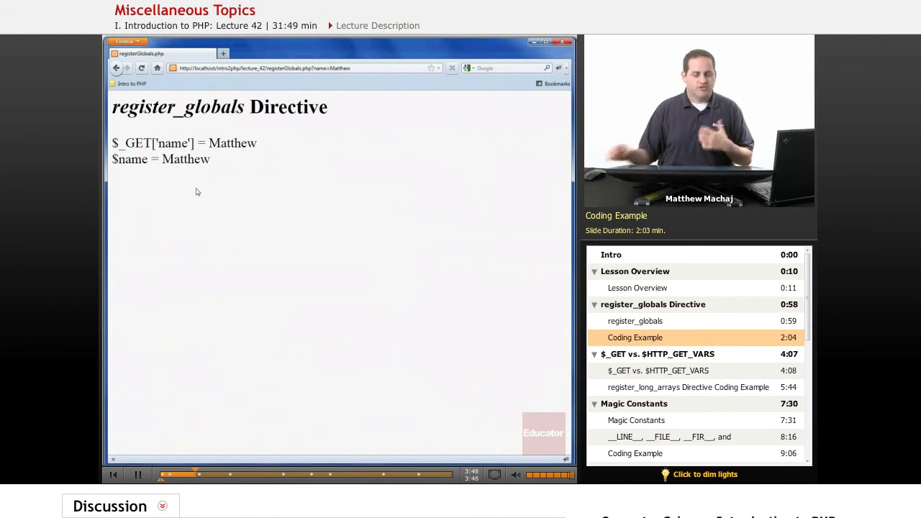